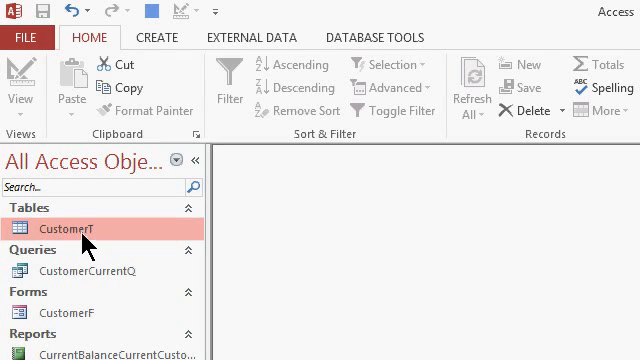
Step: Open the CustomerT table showing three customers and go to the External Data options
double_click(56, 230)
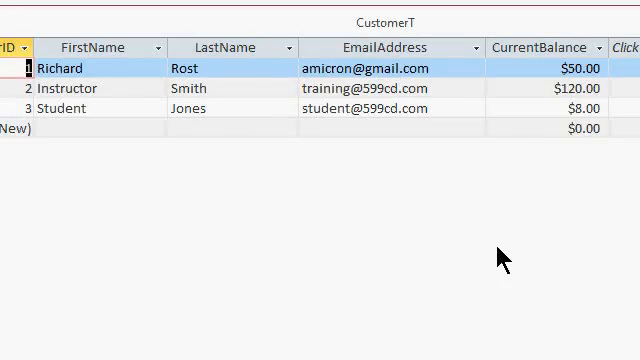
click(590, 68)
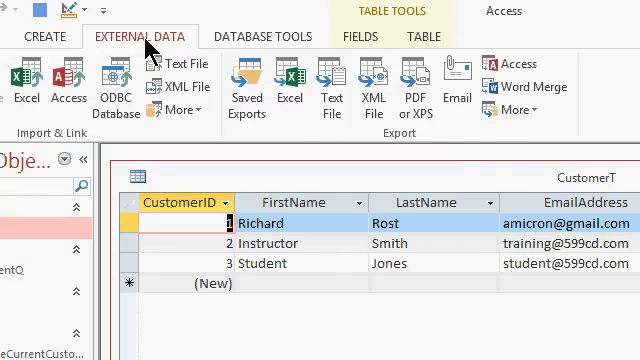
mouse_move(520, 92)
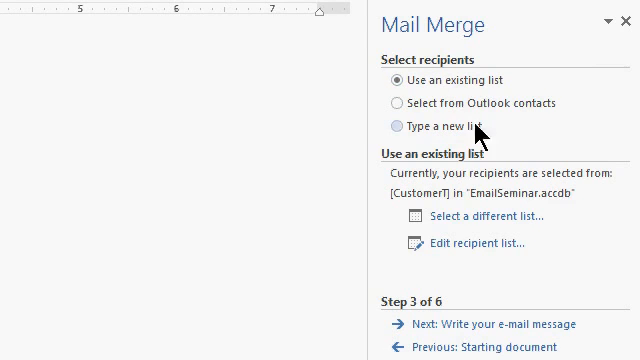
mouse_move(564, 208)
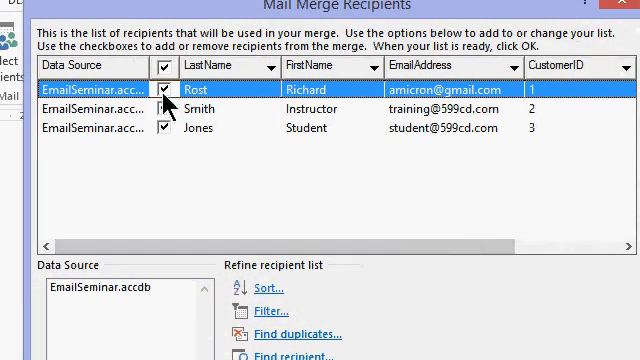
Step: Toggle whether the Rost customer is included in the CustomerT recipient list
click(166, 112)
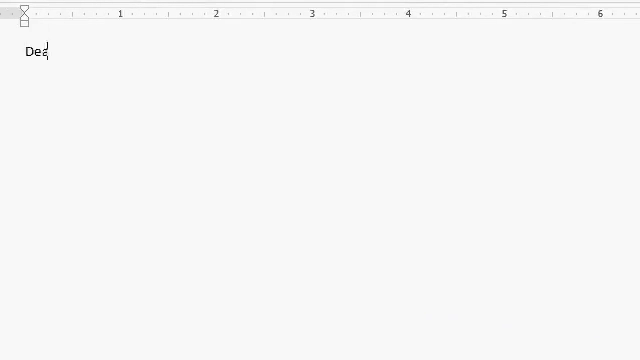
Step: Write the greeting 'Dear «FirstName»,' and the line that they are past due «CurrentBalance»
text(r «FirstName»)
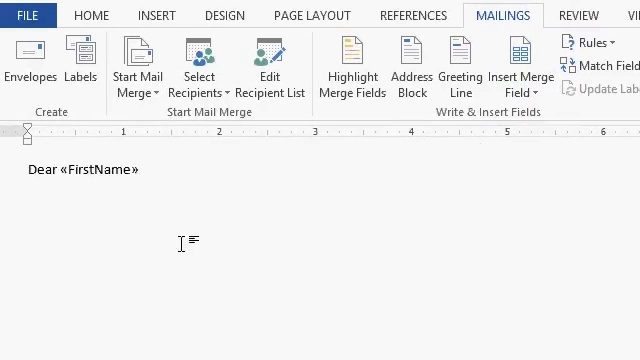
text(,)
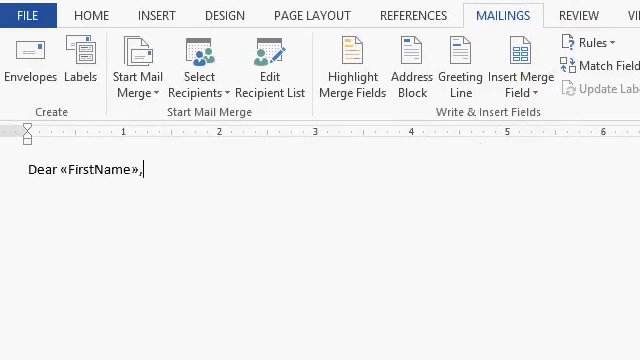
text(This is to let you know)
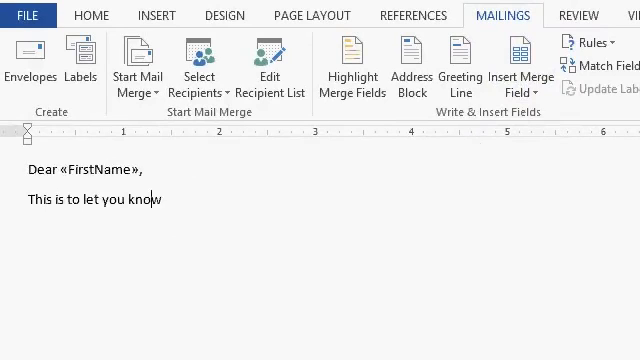
text(that you are past du)
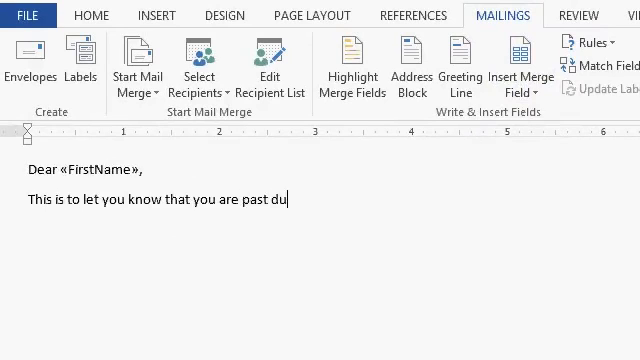
text(e «CurrentBalance».)
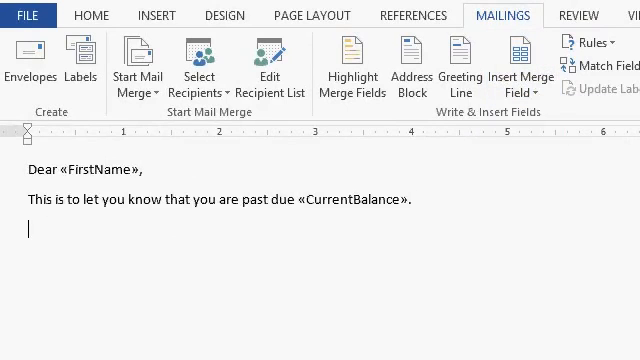
Step: Add 'Please pay promptly.' and 'Sincerely', then bold the Please pay promptly line
text(Please pay prom)
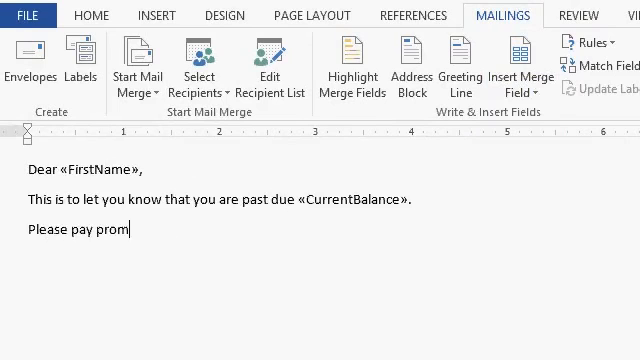
text(ptly.)
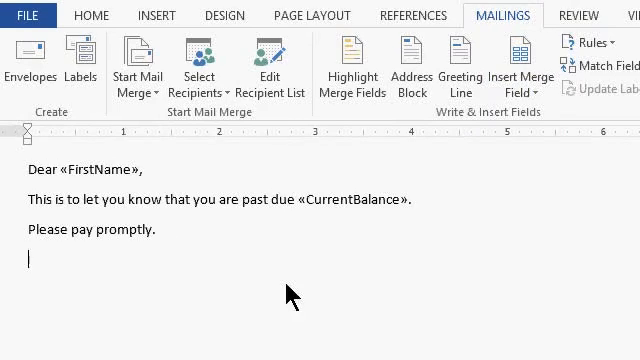
text(Sincerely)
text(Richard)
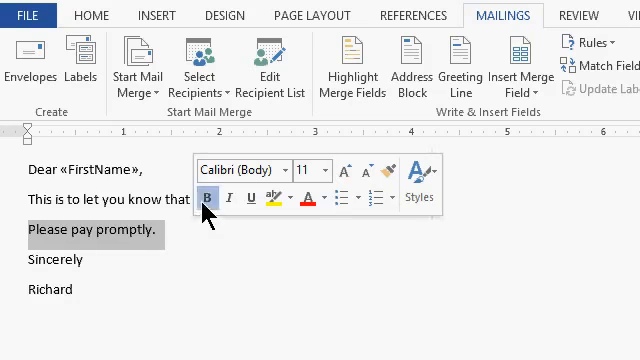
click(320, 196)
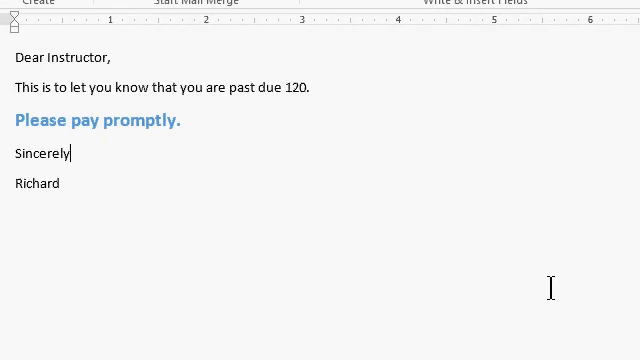
mouse_move(78, 66)
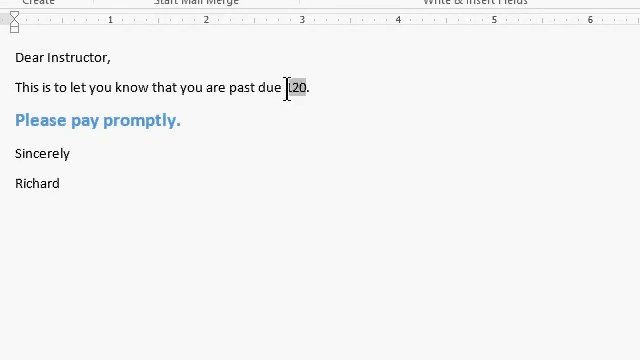
Step: Prefix the previewed balance with a $ sign and preview another customer's merged letter
double_click(300, 88)
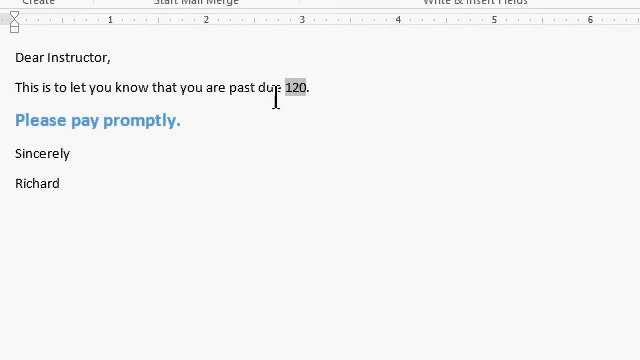
text($8)
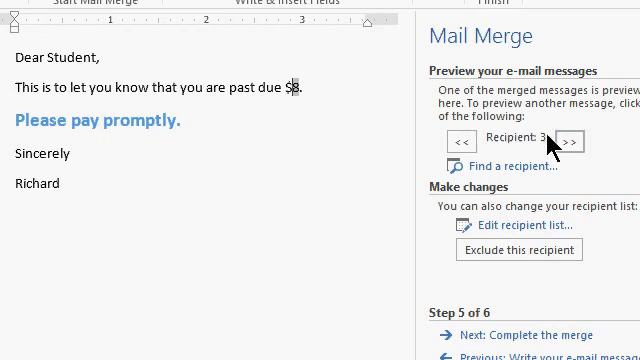
click(460, 136)
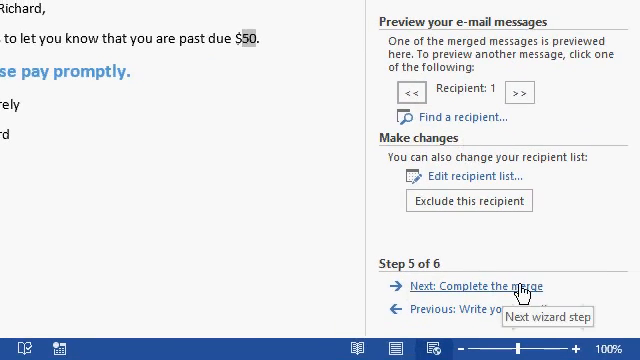
click(474, 286)
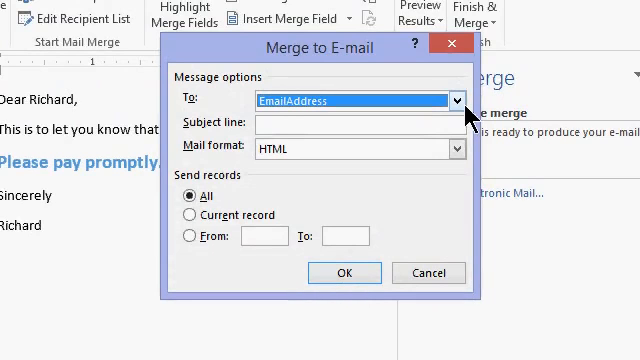
Step: Address messages to EmailAddress with subject 'Your current statement balance'
click(456, 100)
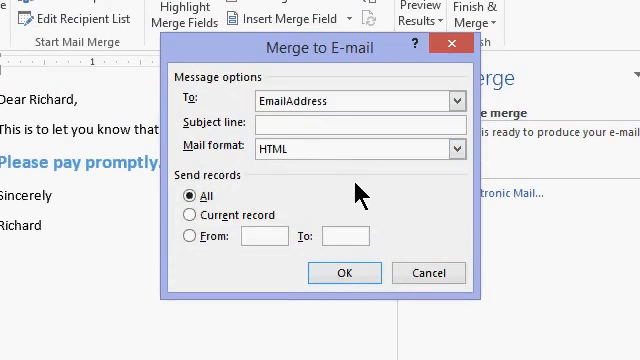
text(Your current s)
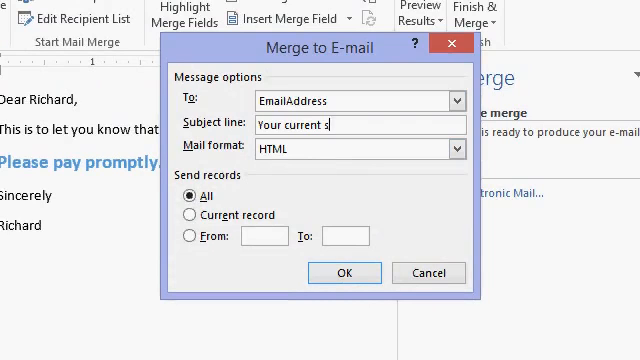
text(tatement balance)
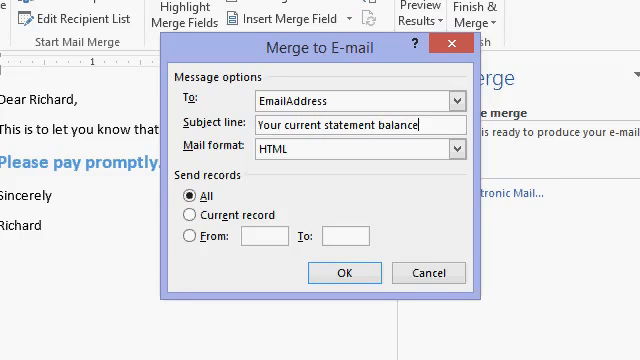
mouse_move(378, 184)
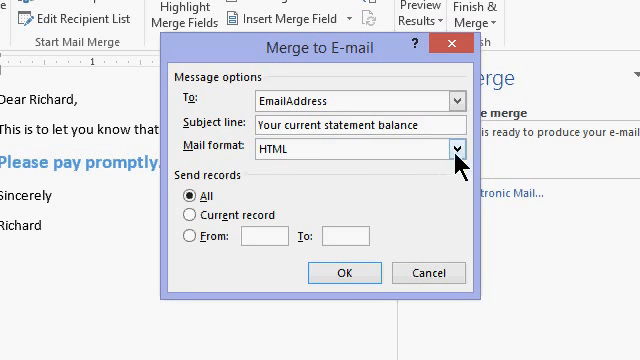
Step: Keep the mail format as HTML for all records and send the merged e-mails
click(456, 148)
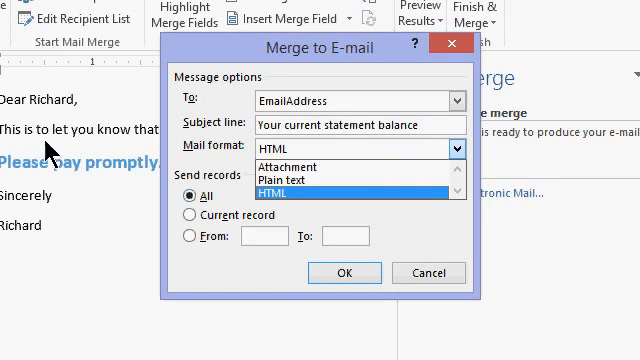
mouse_move(390, 222)
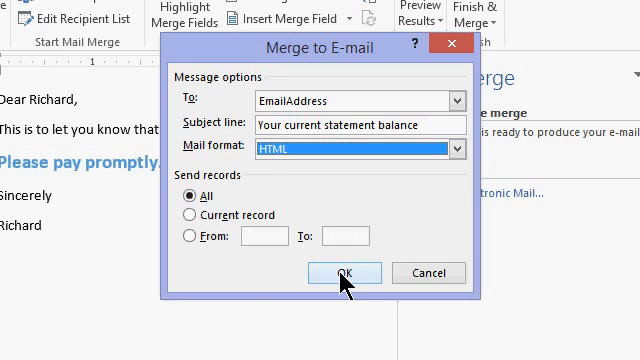
click(344, 272)
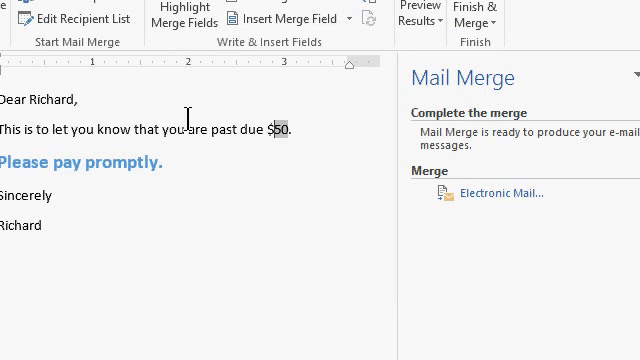
mouse_move(228, 206)
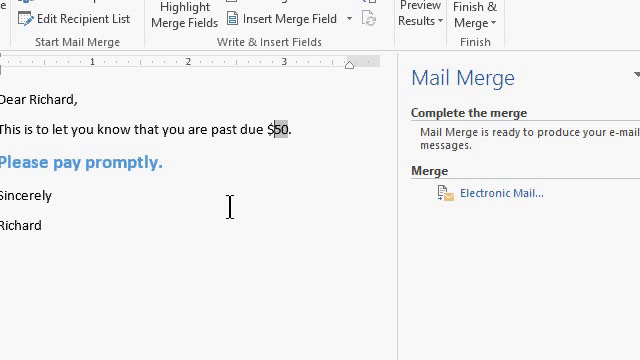